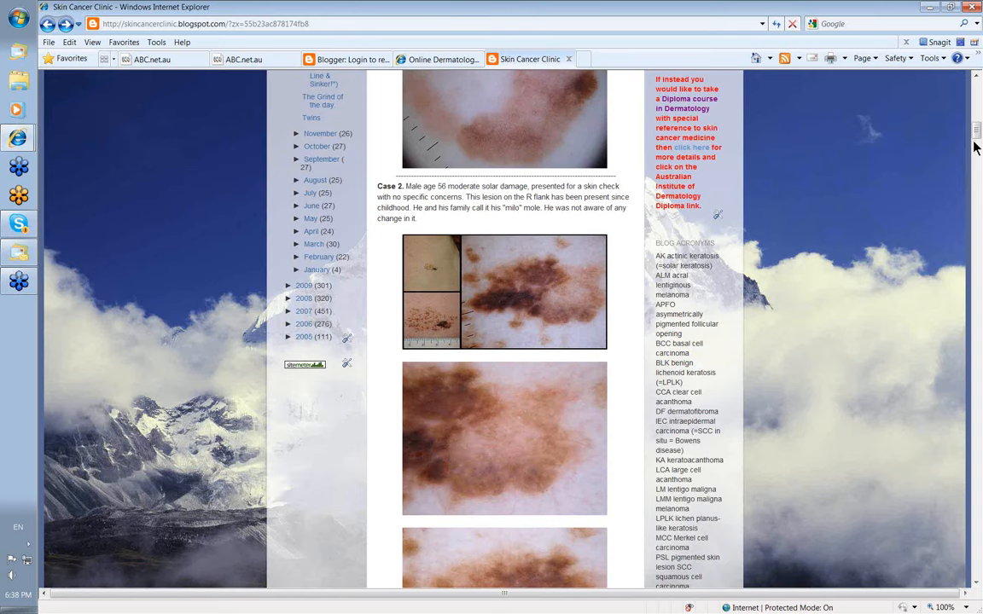
Scroll the Recent Submissions page and open the Dysplastic Junctional Lentiginous Nevus submission
scroll(down, 3)
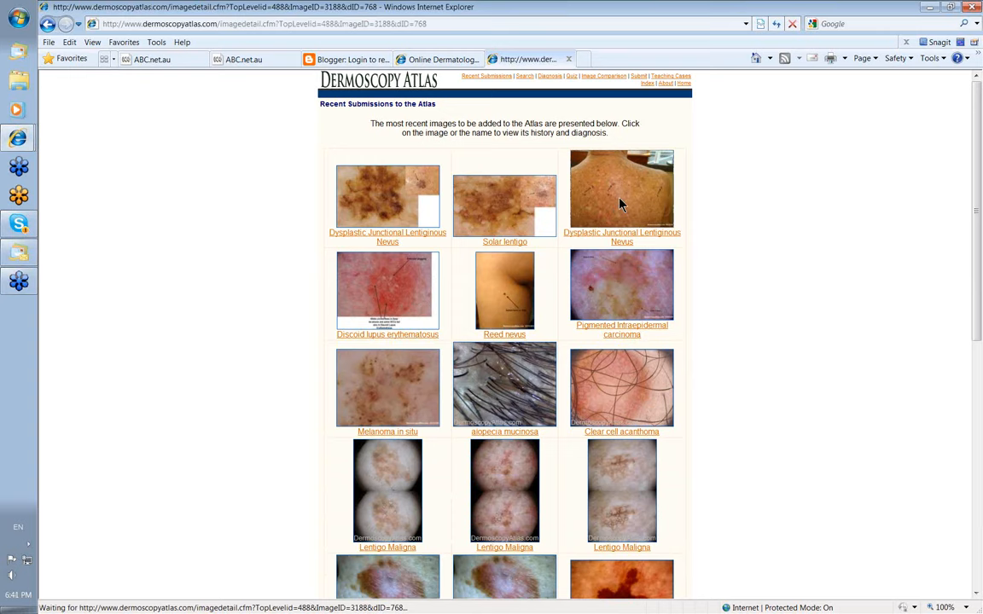
click(54, 41)
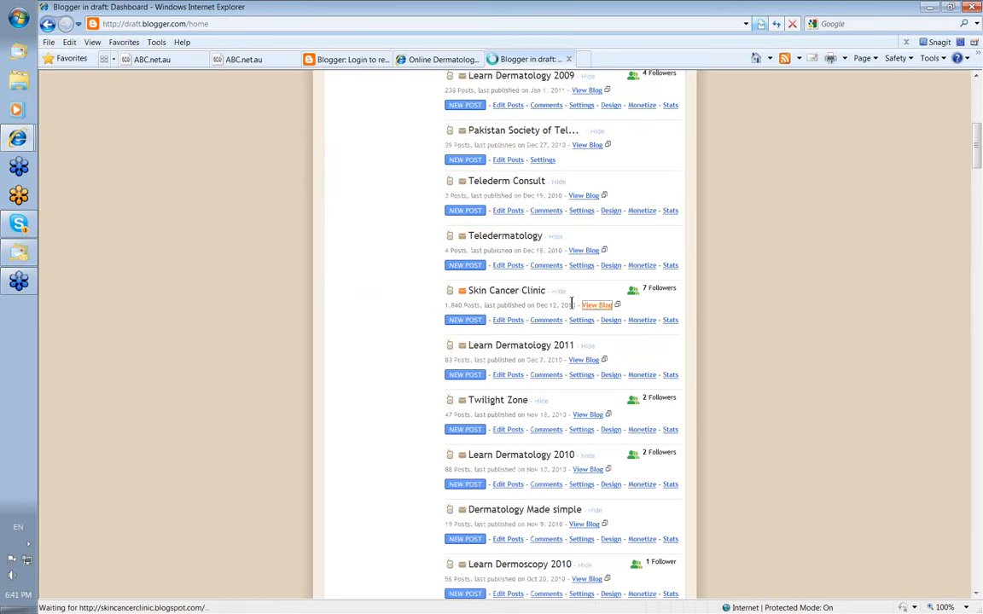
Select View Blog for Skin Cancer Clinic on the Blogger dashboard
click(597, 305)
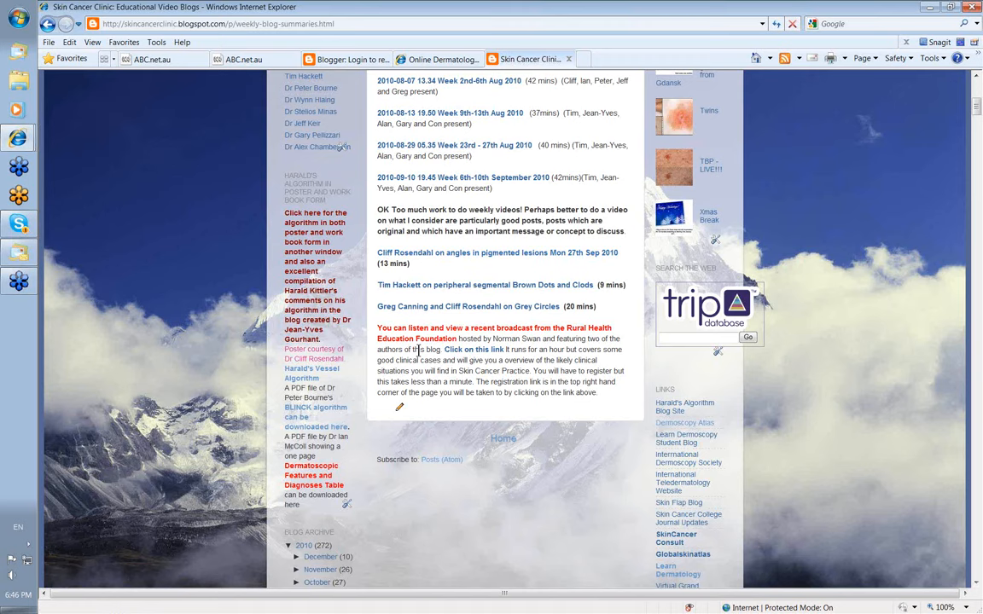
Open the Educational Video Blogs tab showing the weekly blog summaries
click(638, 165)
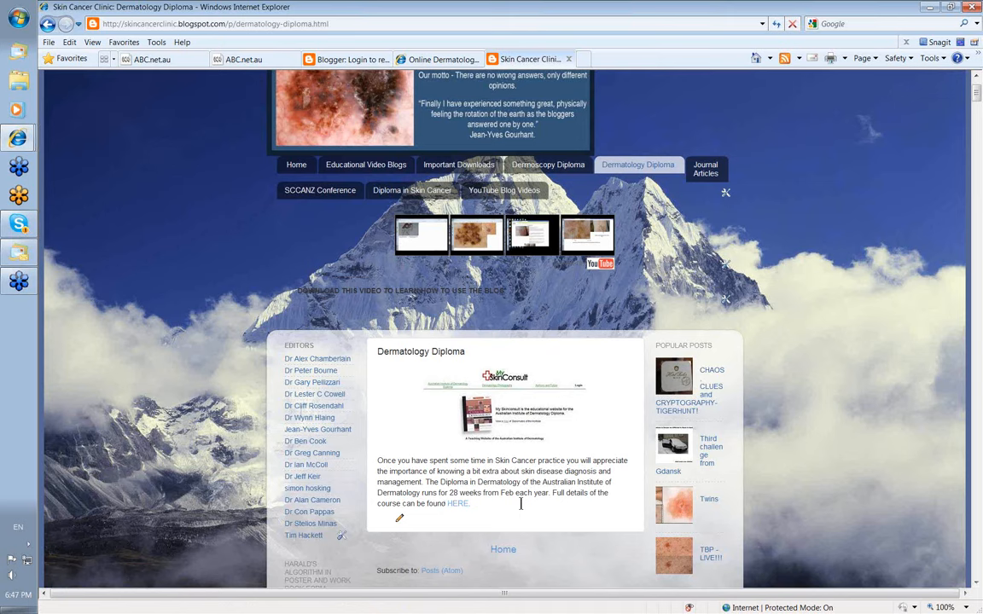
Open the Dermatology Diploma tab describing the 28-week course
click(504, 191)
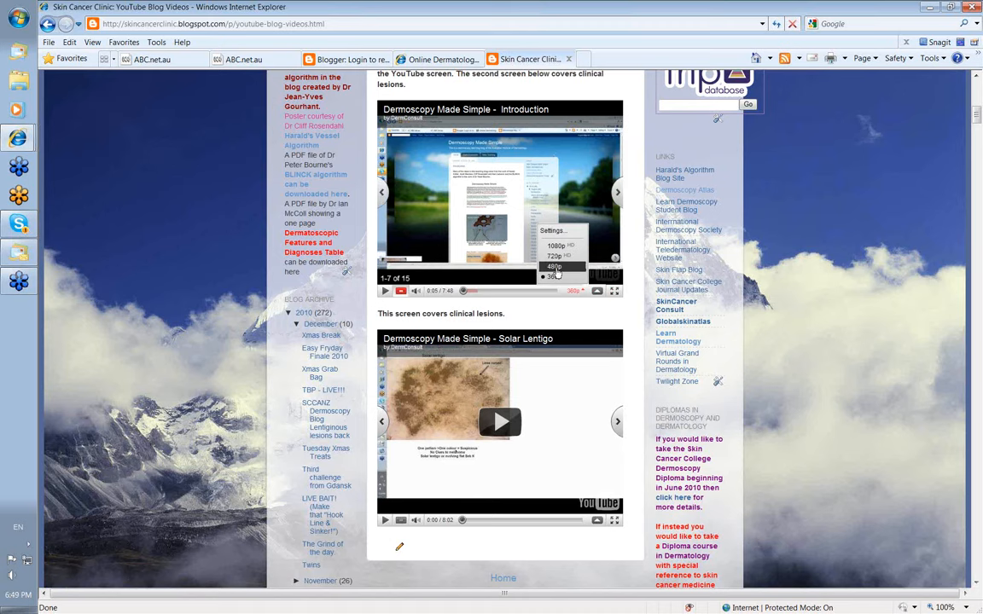